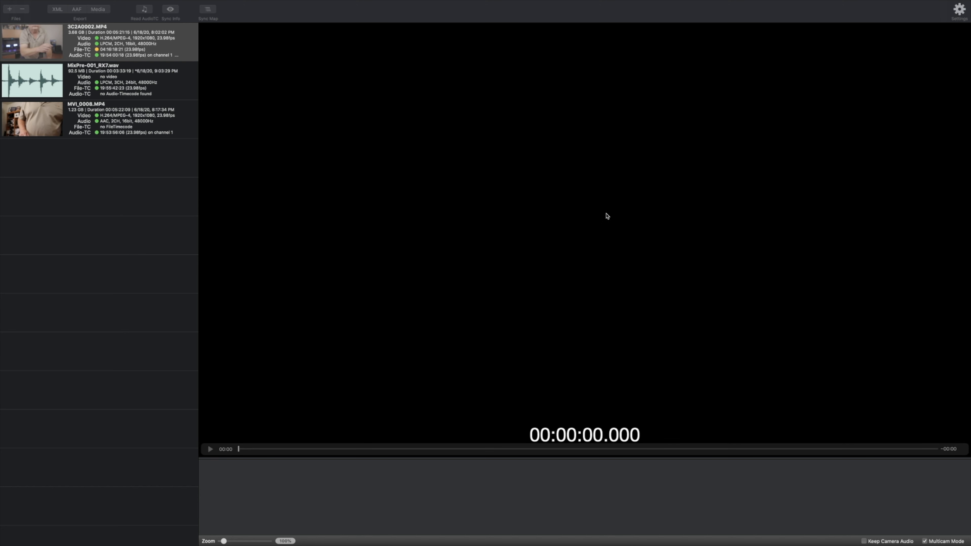
pyautogui.moveTo(381, 204)
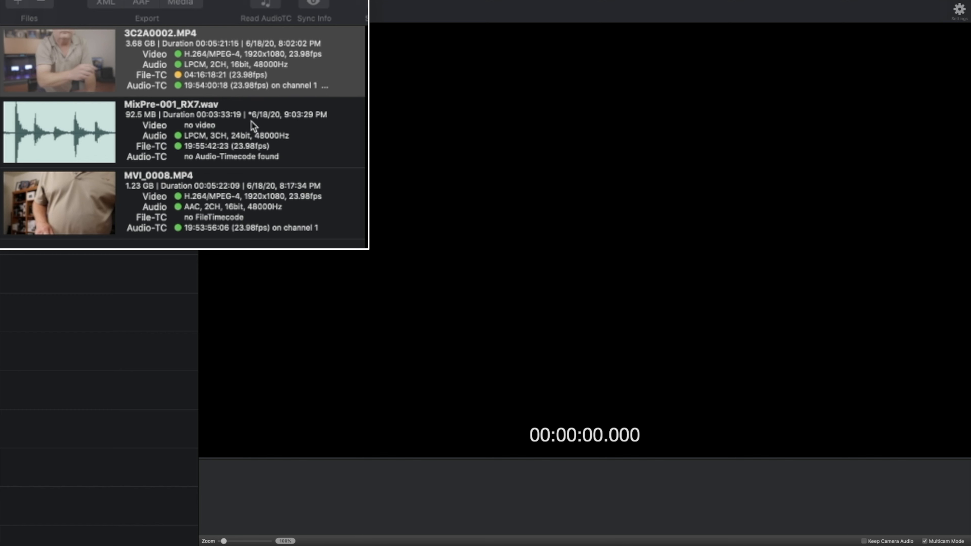
pyautogui.moveTo(254, 130)
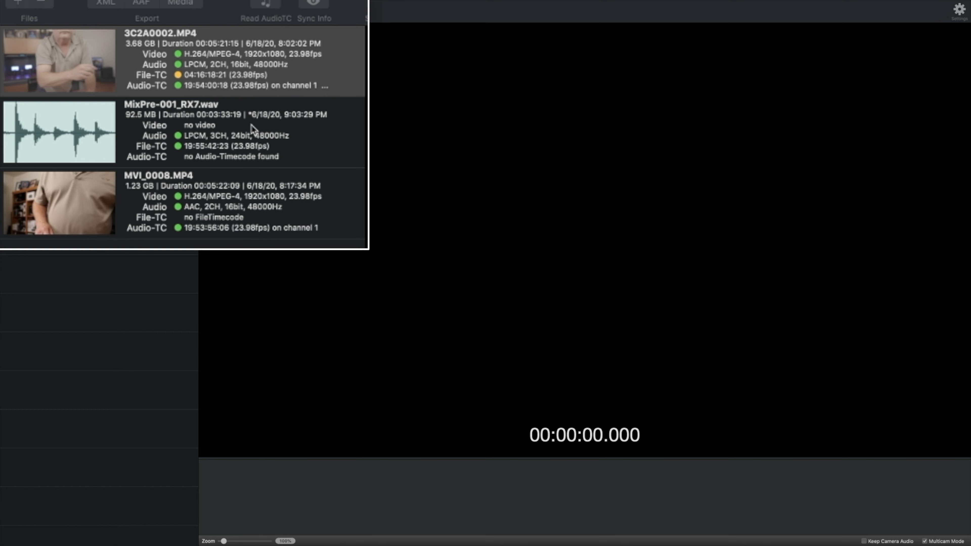
pyautogui.moveTo(263, 236)
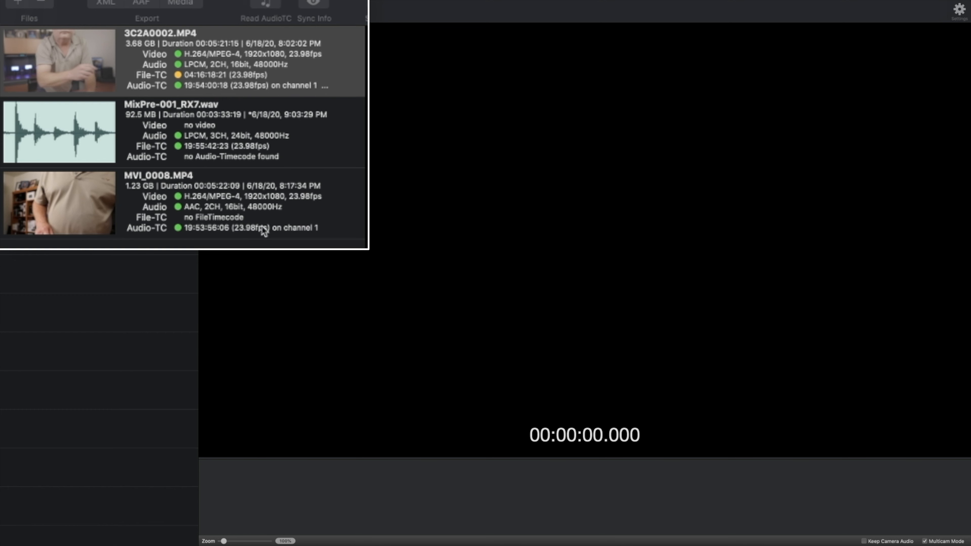
pyautogui.moveTo(264, 223)
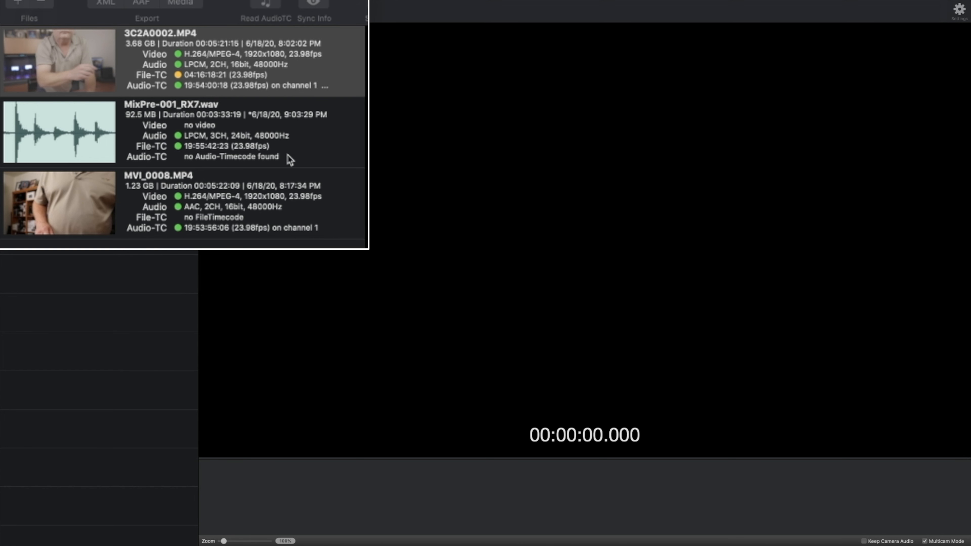
pyautogui.moveTo(279, 155)
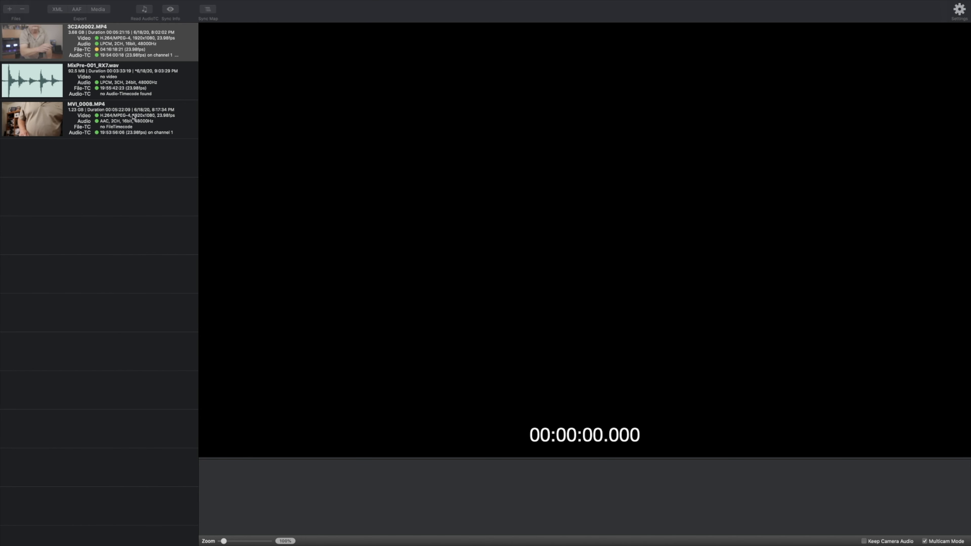
# Sync all three clips by timecode and view them on the Sync Map multicam timeline
pyautogui.click(170, 9)
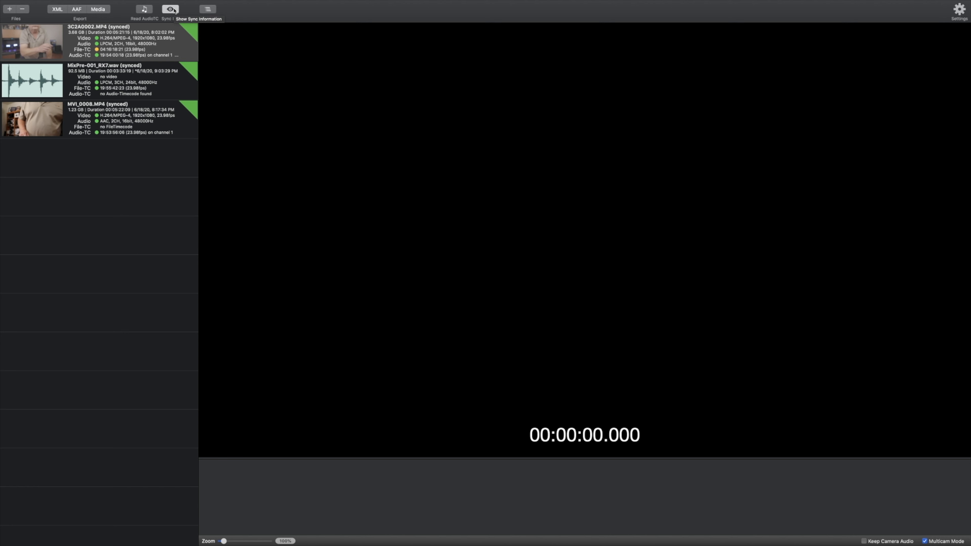
pyautogui.moveTo(181, 11)
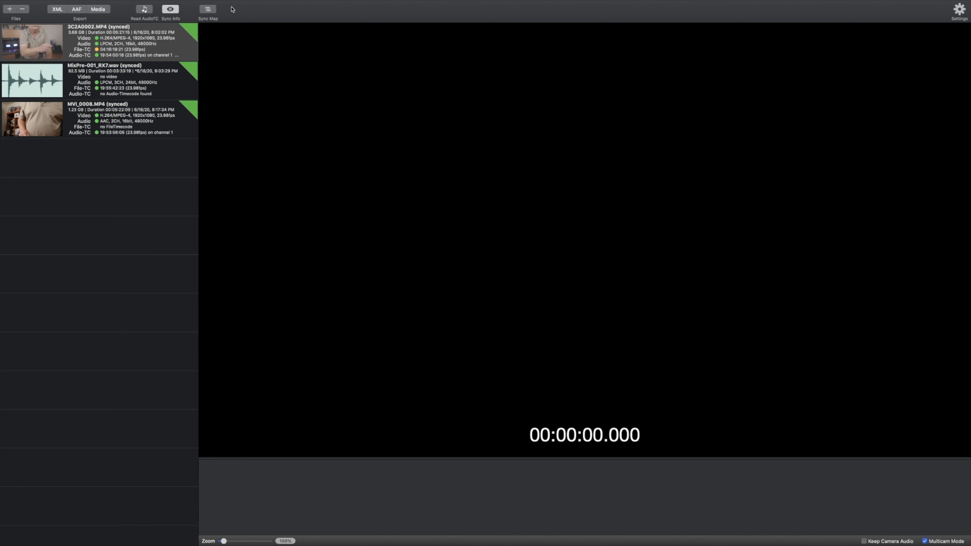
pyautogui.click(206, 9)
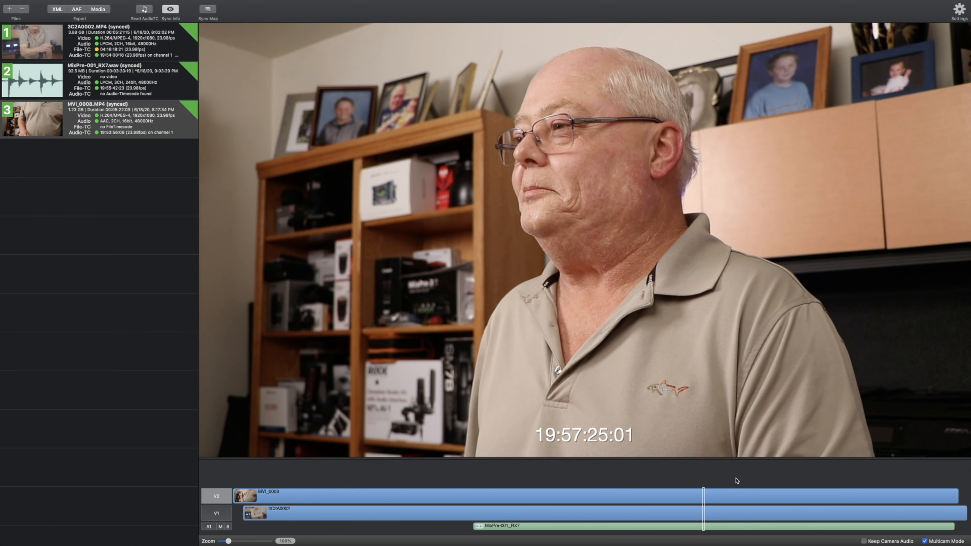
# Move the playhead back to 19:56:22:00, showing the wide camera angle in preview
pyautogui.click(539, 489)
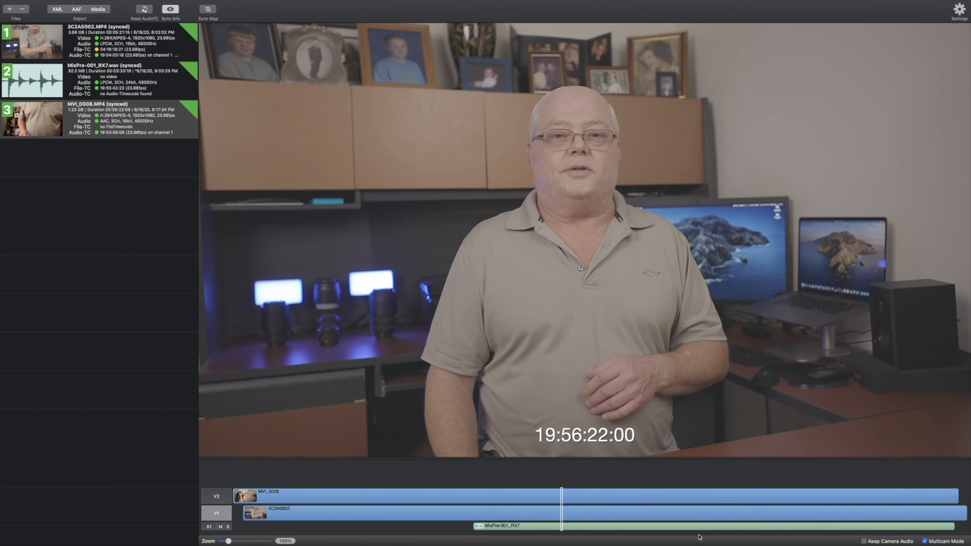
pyautogui.moveTo(633, 535)
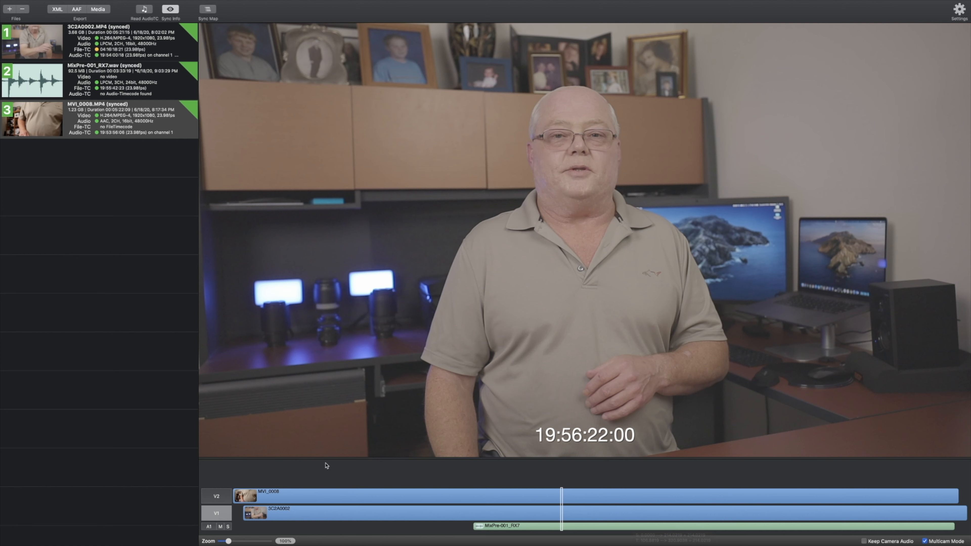
pyautogui.moveTo(181, 139)
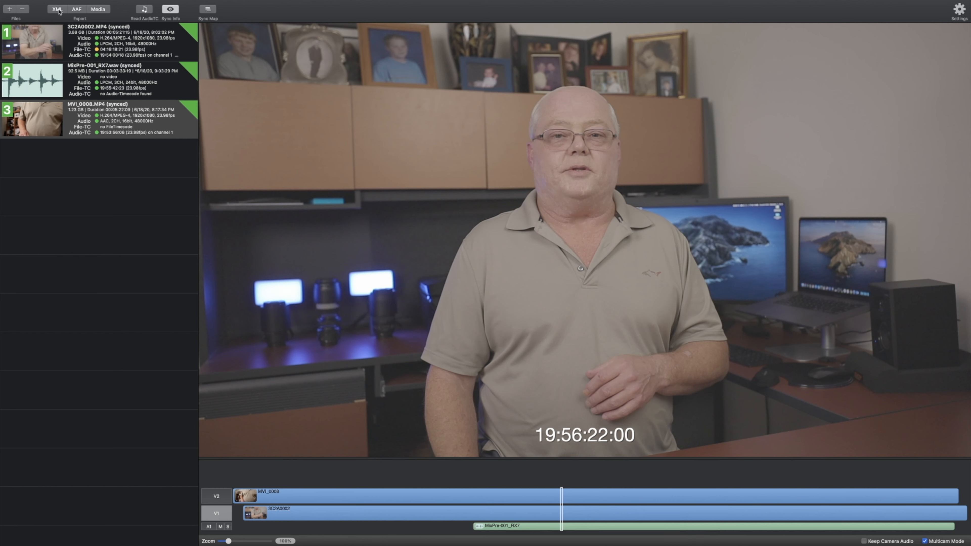
# Export a Final Cut Pro X 10.4.x XML at 23.98 fps, 1080p, 48 kHz and dismiss the report
pyautogui.click(57, 10)
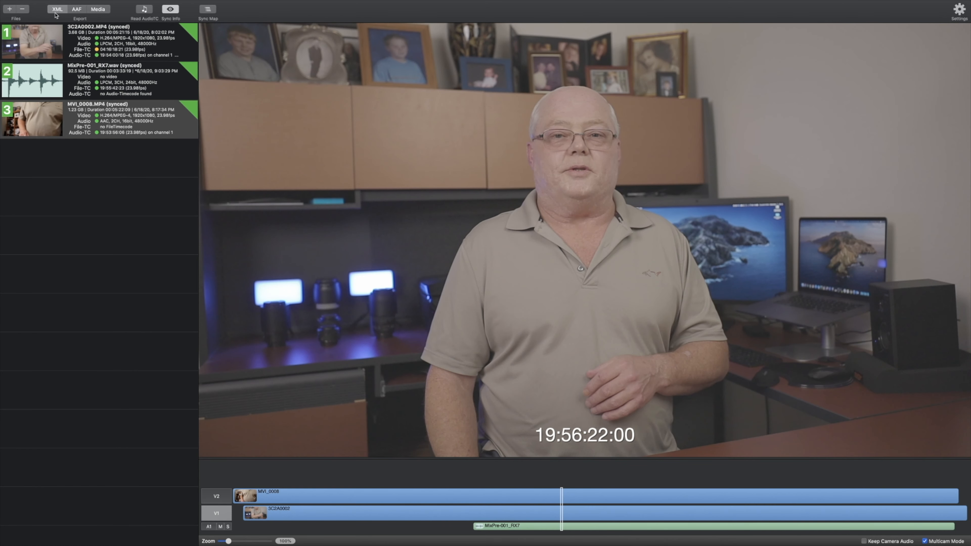
pyautogui.click(58, 9)
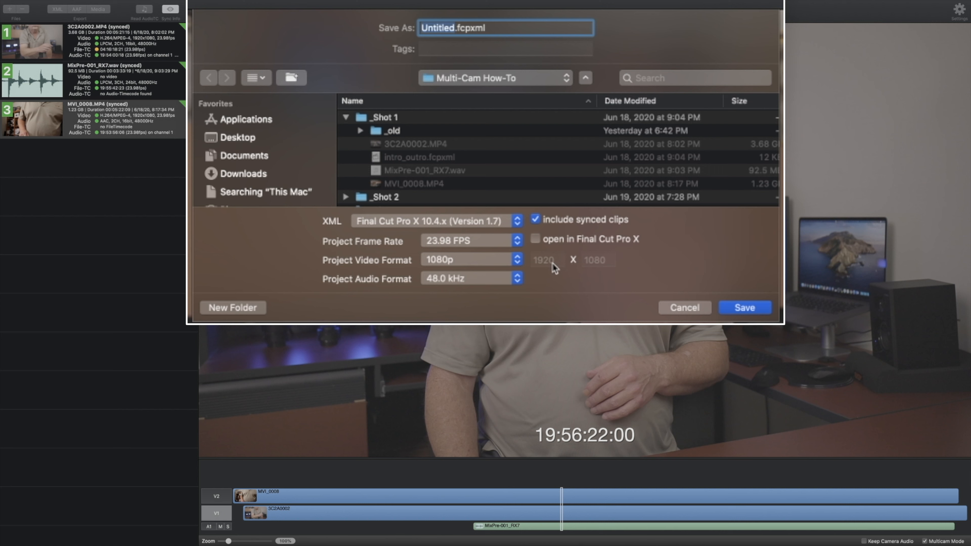
pyautogui.moveTo(502, 303)
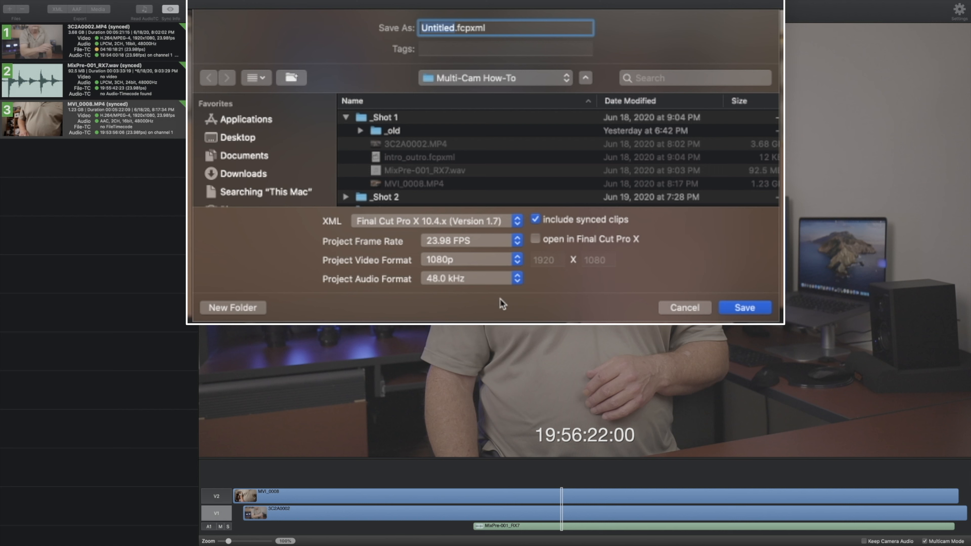
pyautogui.moveTo(421, 275)
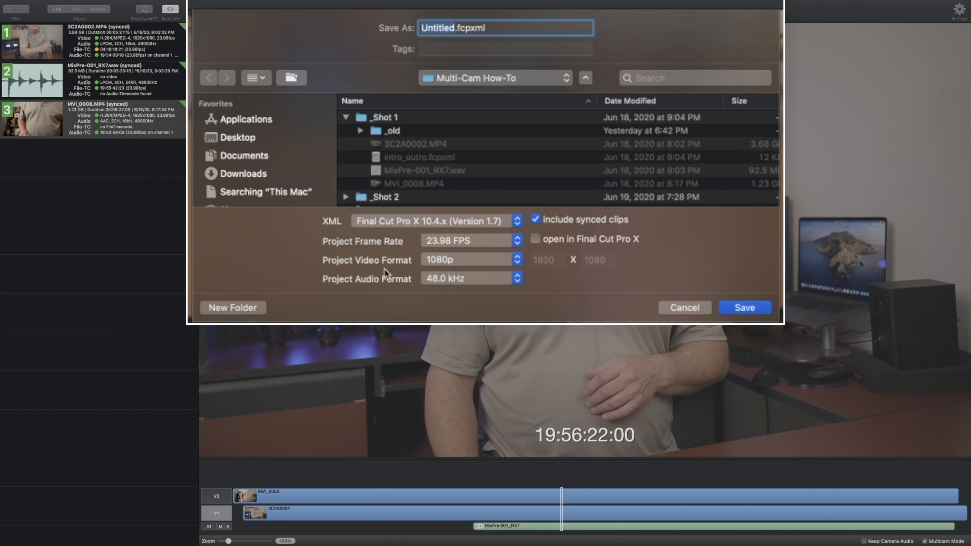
pyautogui.moveTo(433, 302)
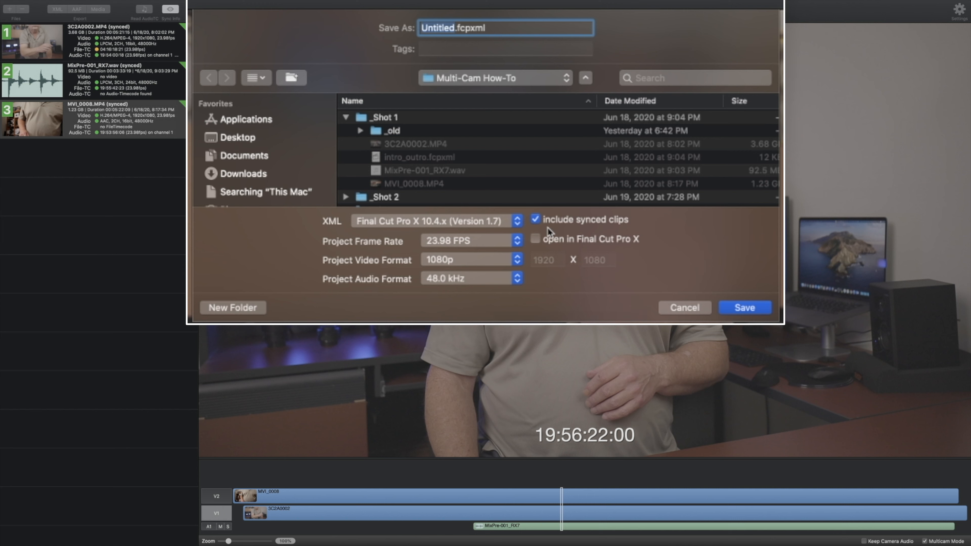
pyautogui.moveTo(444, 234)
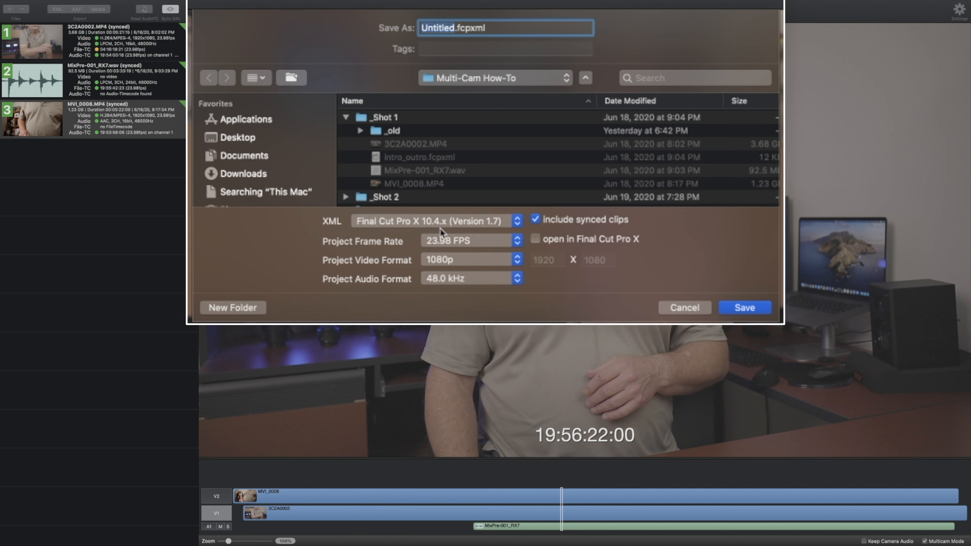
pyautogui.click(432, 221)
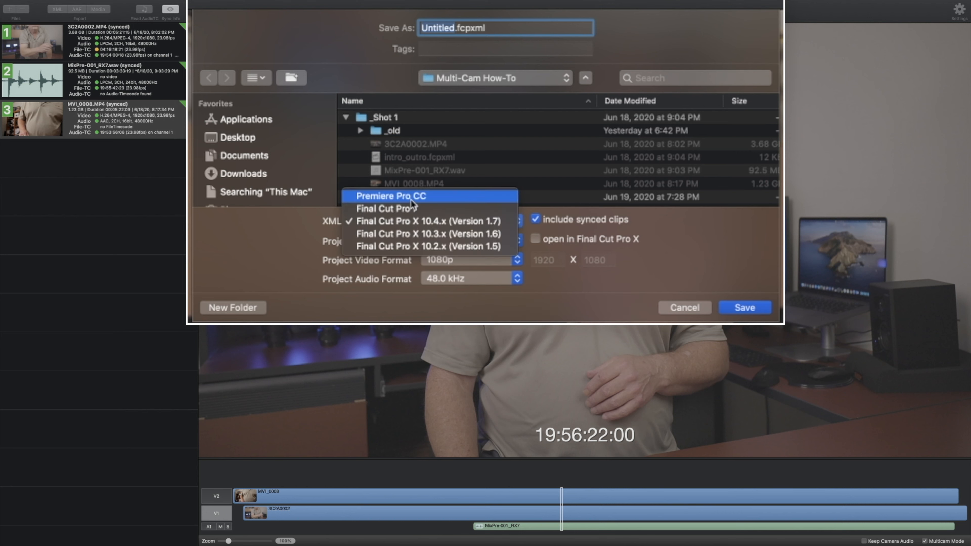
pyautogui.moveTo(422, 226)
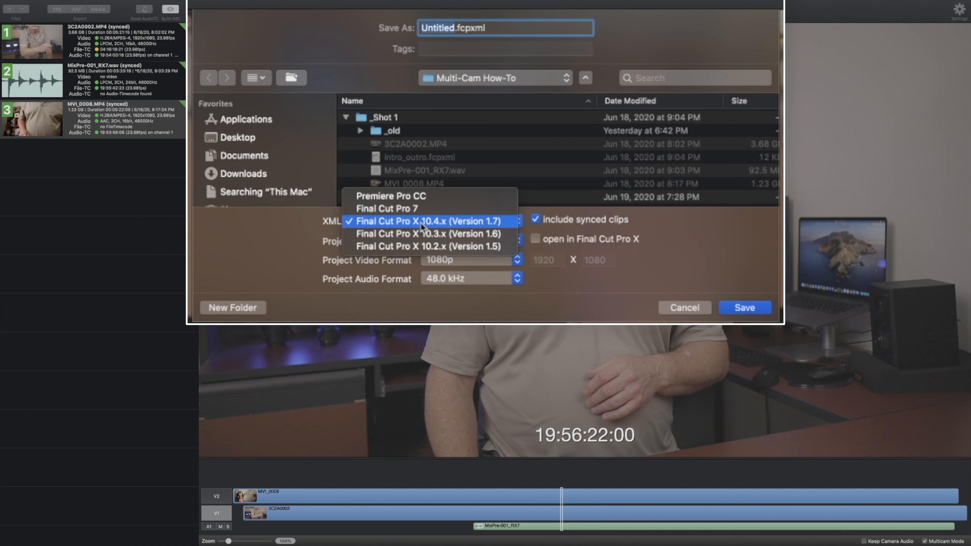
pyautogui.click(425, 221)
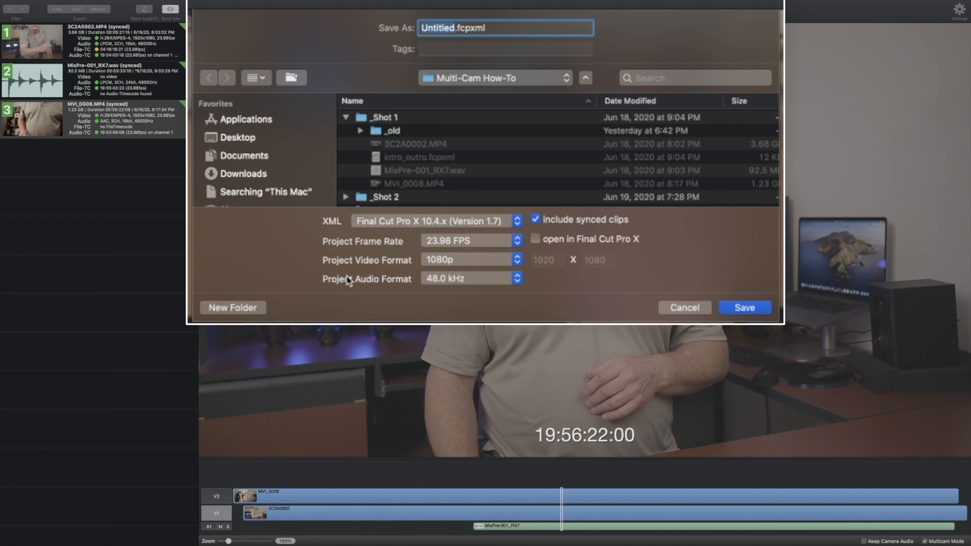
pyautogui.moveTo(489, 283)
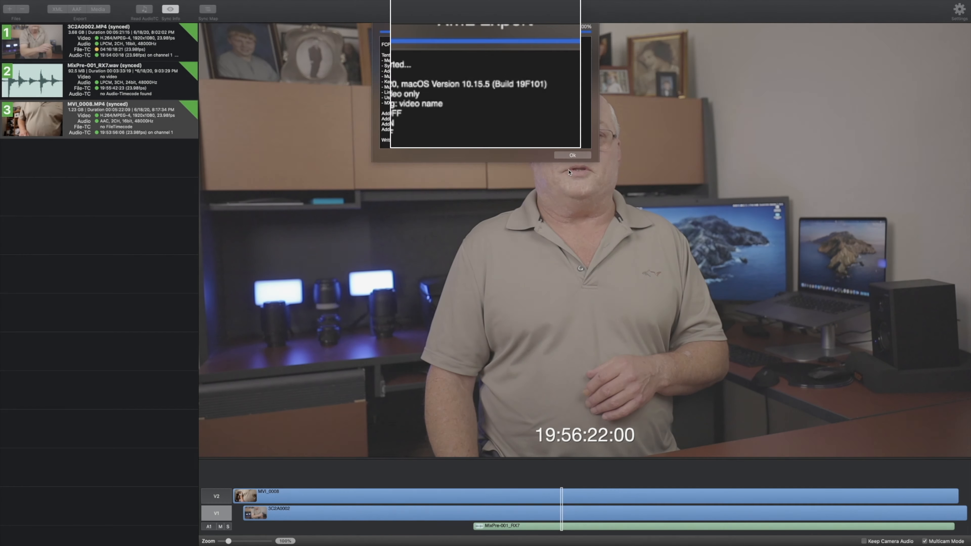
pyautogui.click(573, 155)
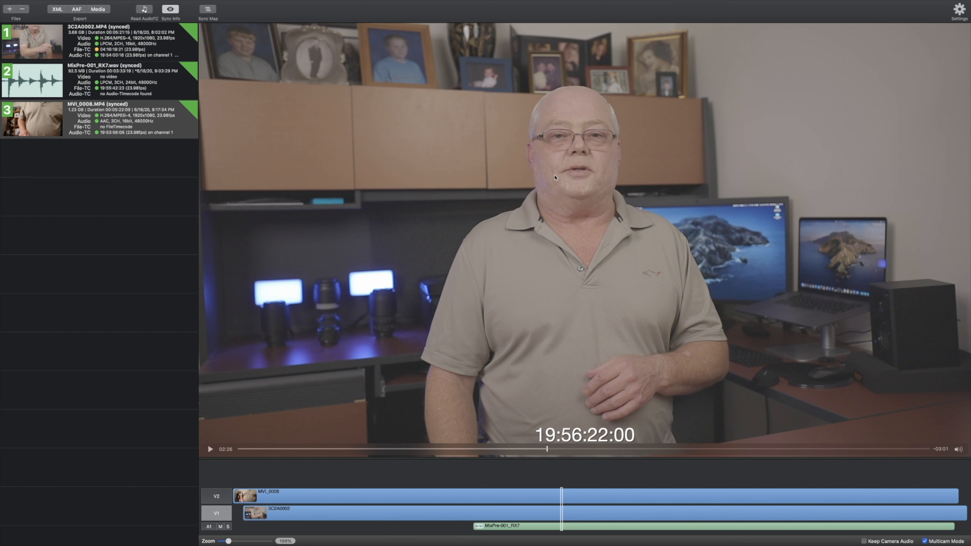